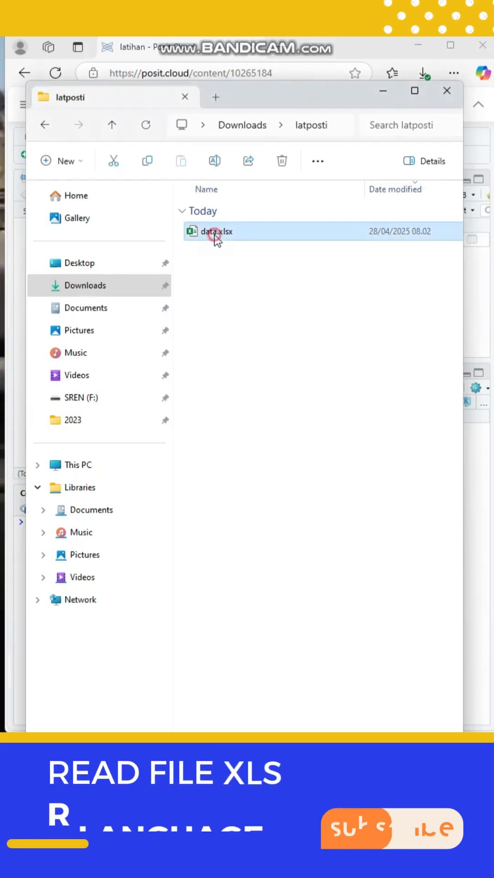
# Open data.xlsx in Excel to check its rows, then close it without saving changes
pyautogui.doubleClick(215, 232)
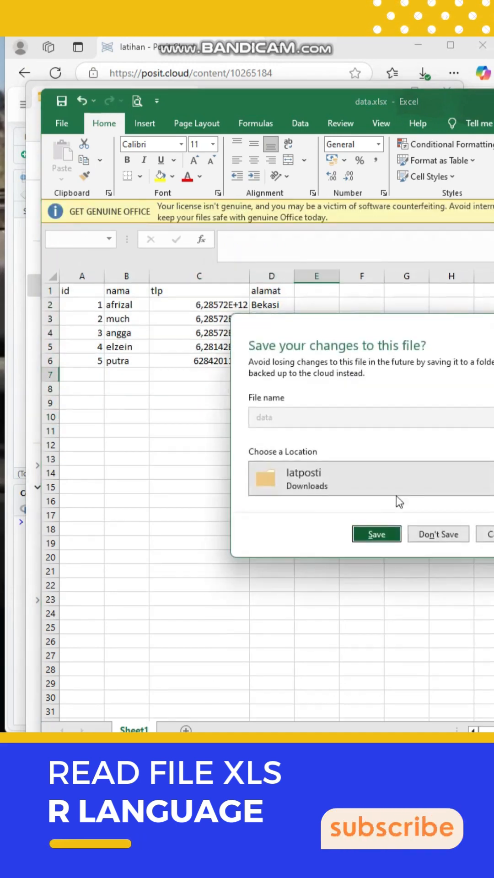
pyautogui.click(376, 533)
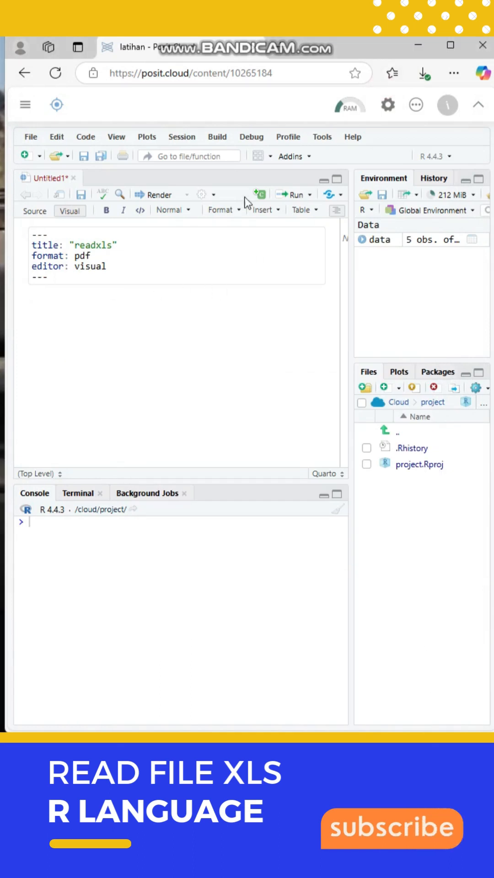
# Insert an R chunk with the comment '#install pak' and install.packages("readxl")
pyautogui.click(262, 210)
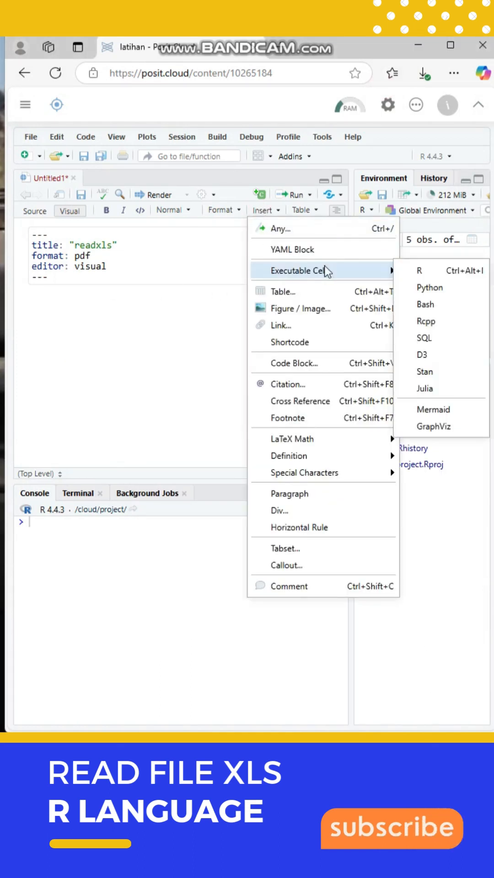
pyautogui.click(419, 270)
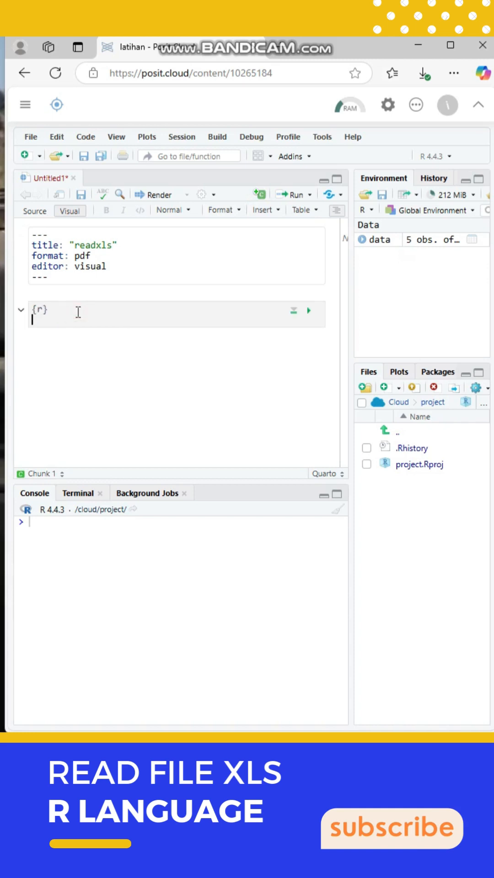
pyautogui.write('#install paket read excel')
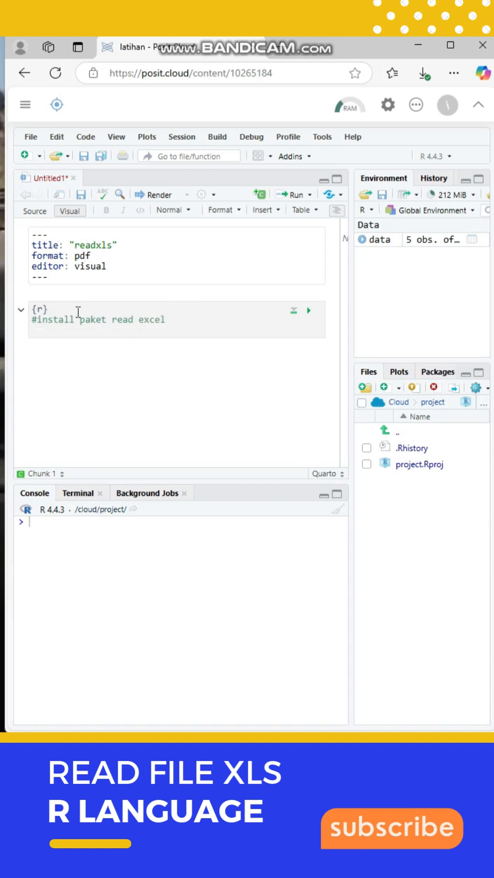
pyautogui.write('install.packages("')
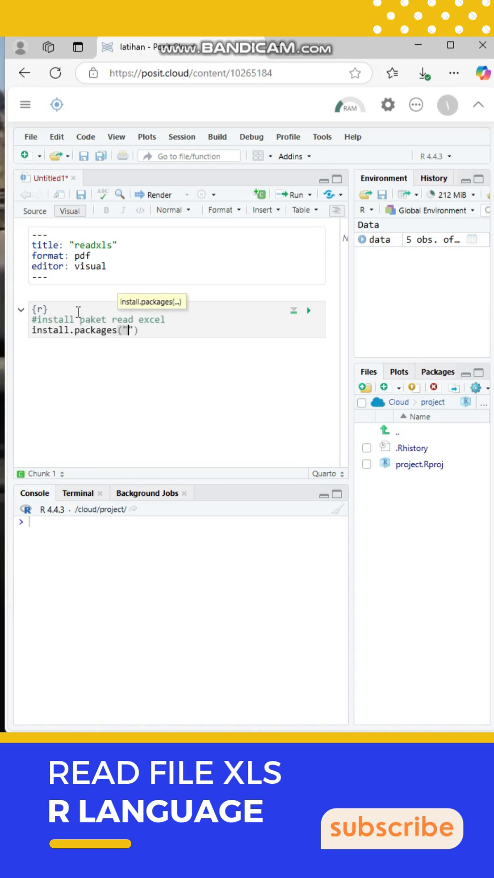
pyautogui.write('readxl')
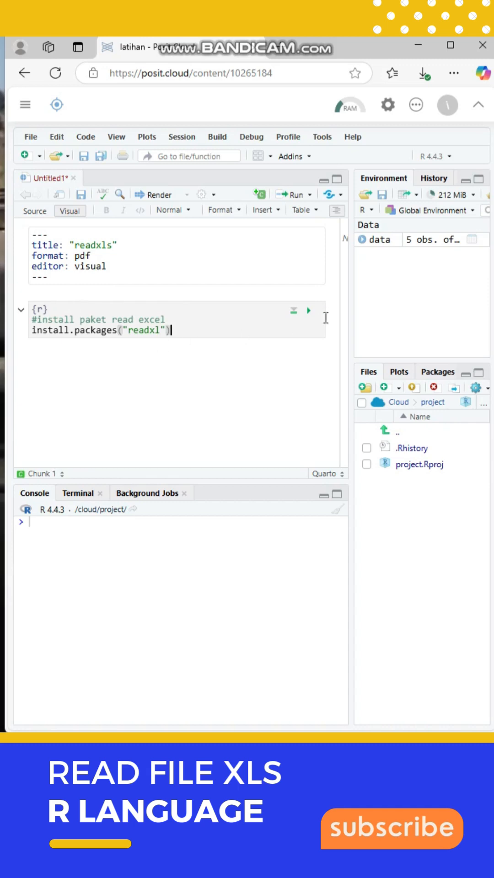
# Run the chunk, restarting R first, and verify readxl 1.4.5 in the Packages list
pyautogui.click(308, 310)
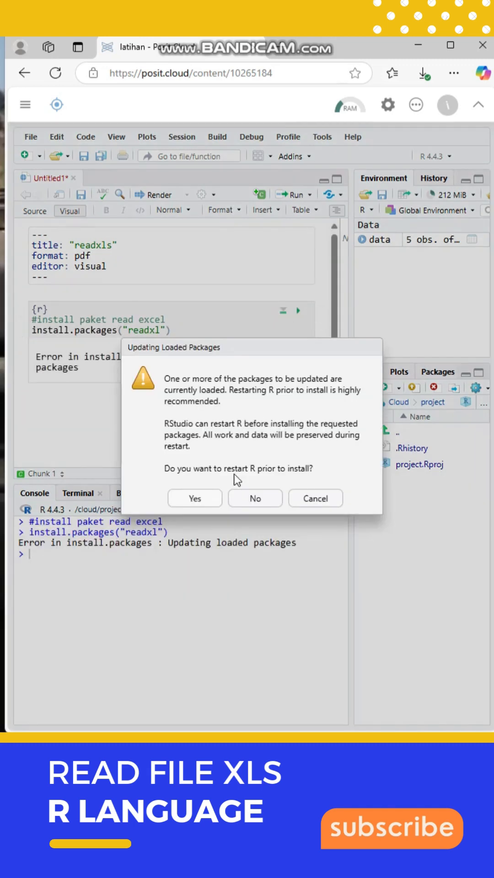
pyautogui.click(193, 497)
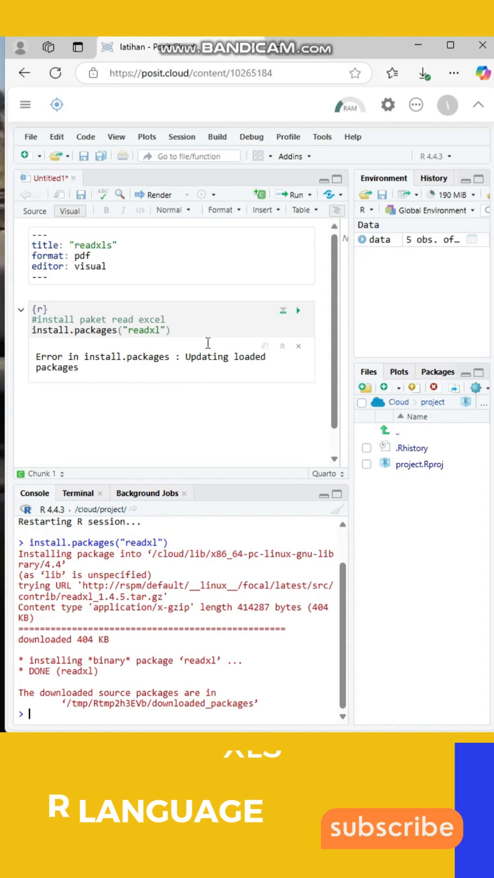
pyautogui.click(440, 367)
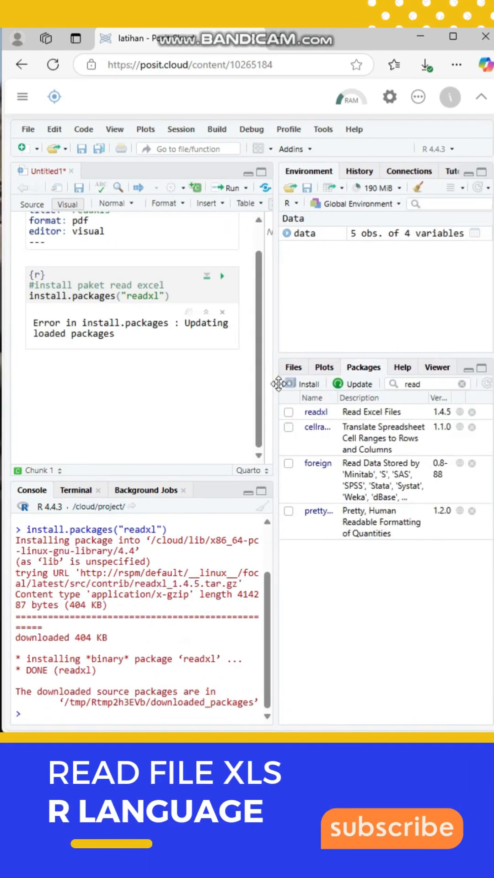
pyautogui.moveTo(316, 412)
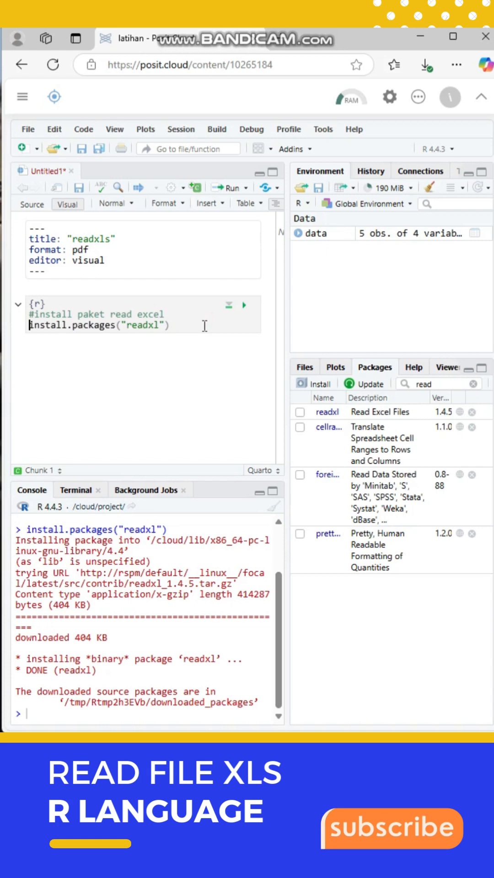
# Insert a second R chunk with the comment '#load library' and library("readxl")
pyautogui.write('#')
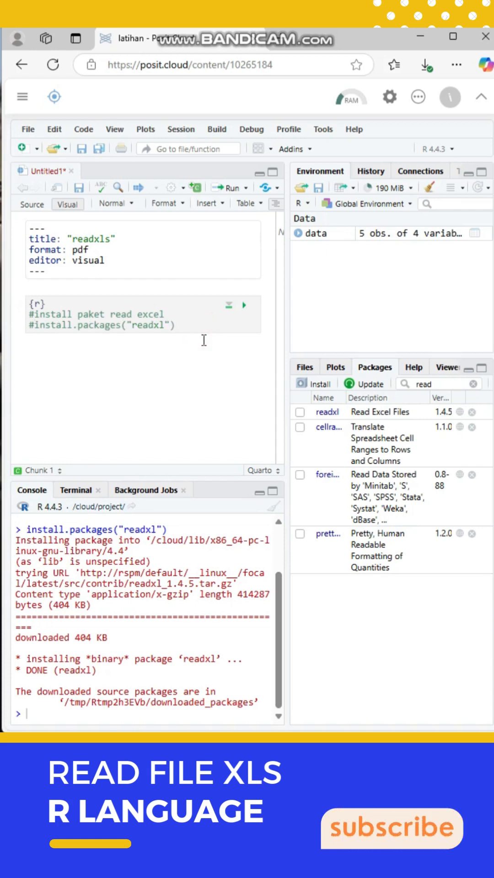
pyautogui.click(208, 203)
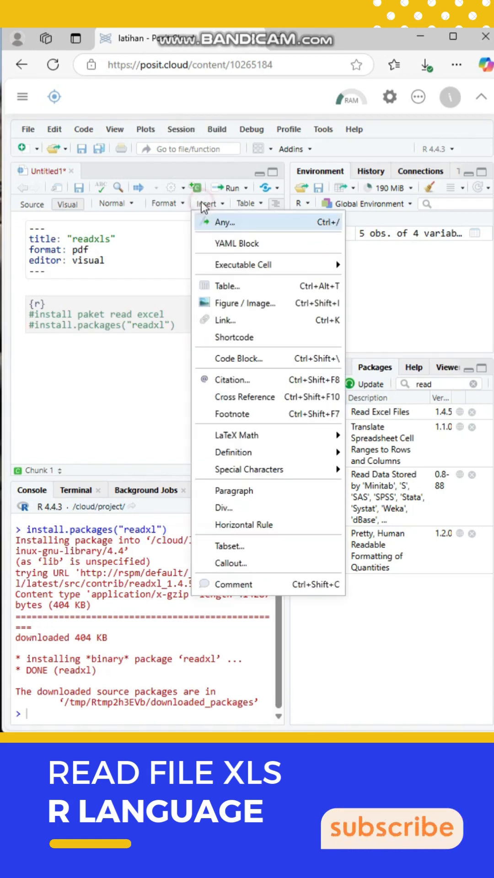
pyautogui.click(237, 265)
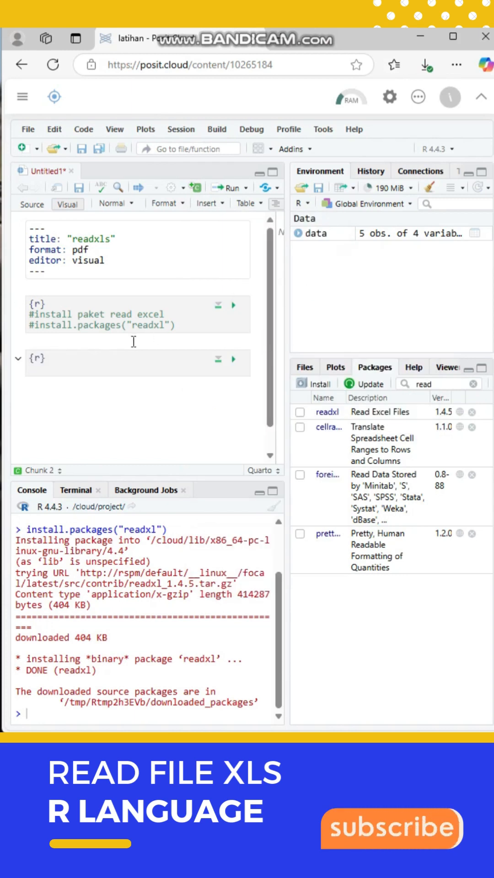
pyautogui.write('#')
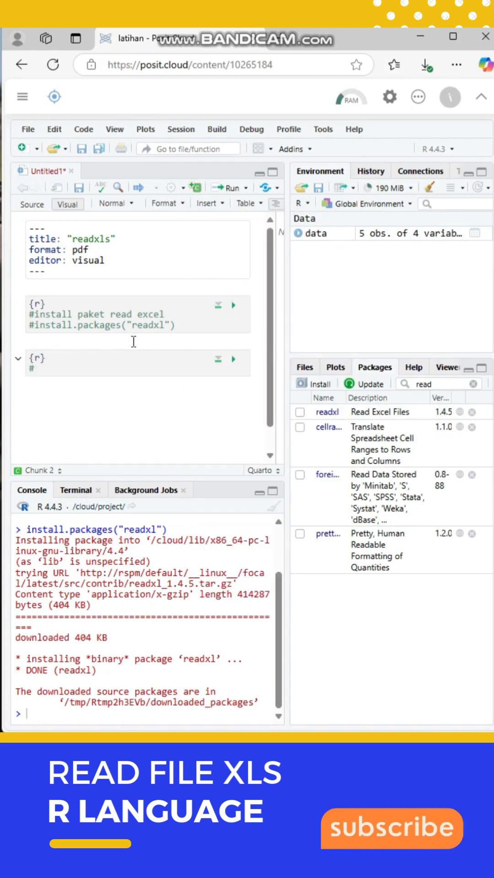
pyautogui.write('load librar')
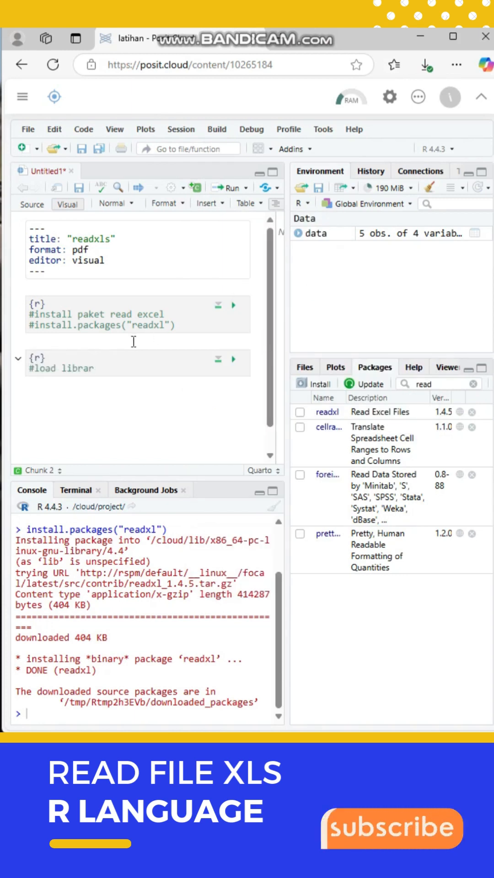
pyautogui.write('libra')
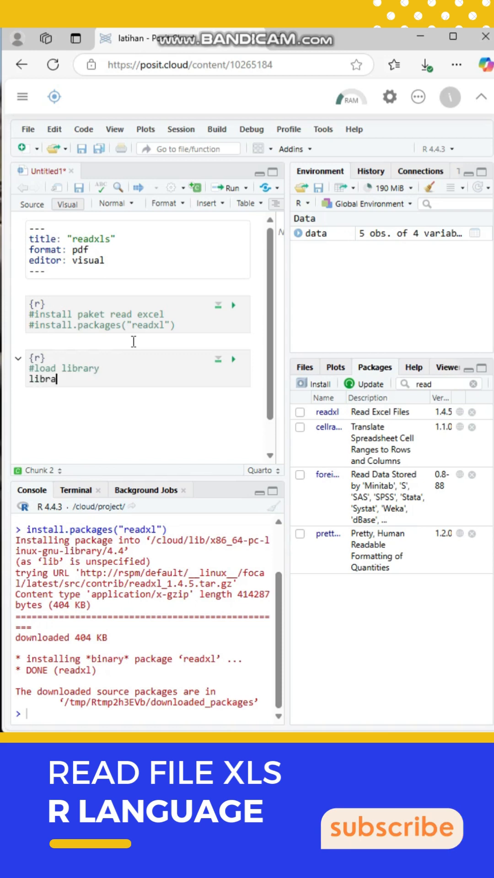
pyautogui.write('ry()')
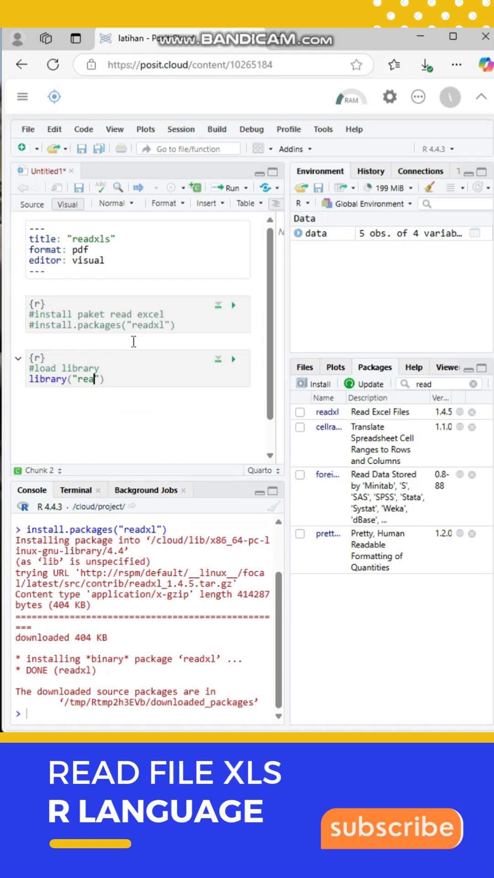
pyautogui.write('dxl')
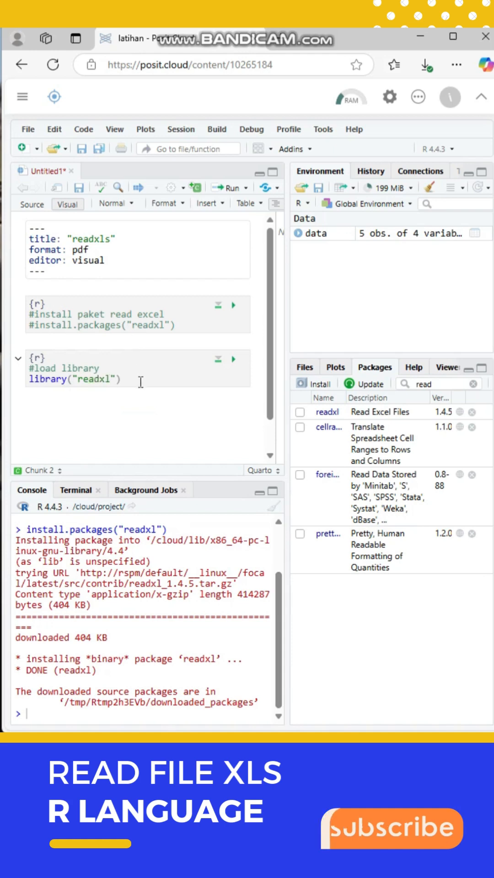
# Run the chunk so readxl is loaded in the console
pyautogui.click(233, 358)
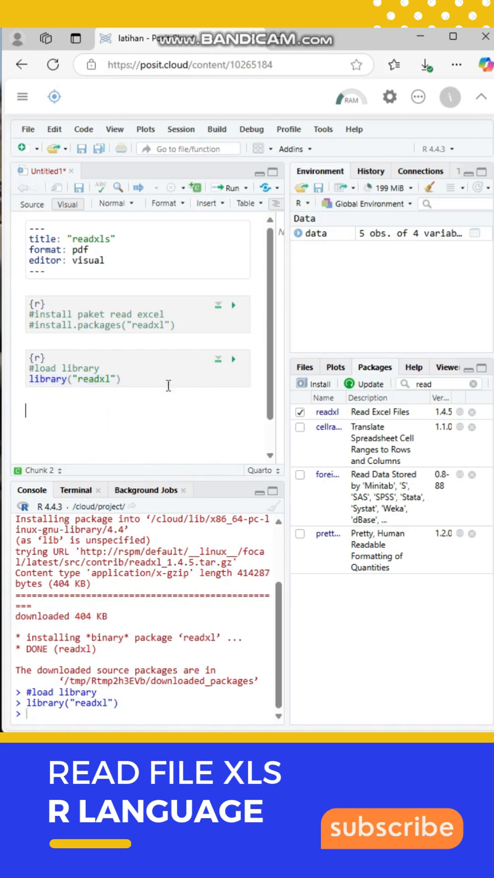
# Upload data.xlsx from the computer into the project folder via the Files tab
pyautogui.click(305, 366)
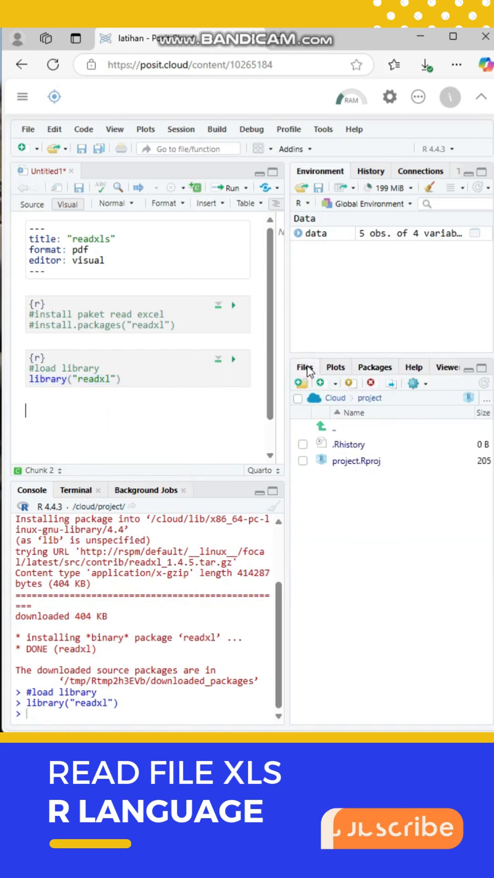
pyautogui.moveTo(303, 383)
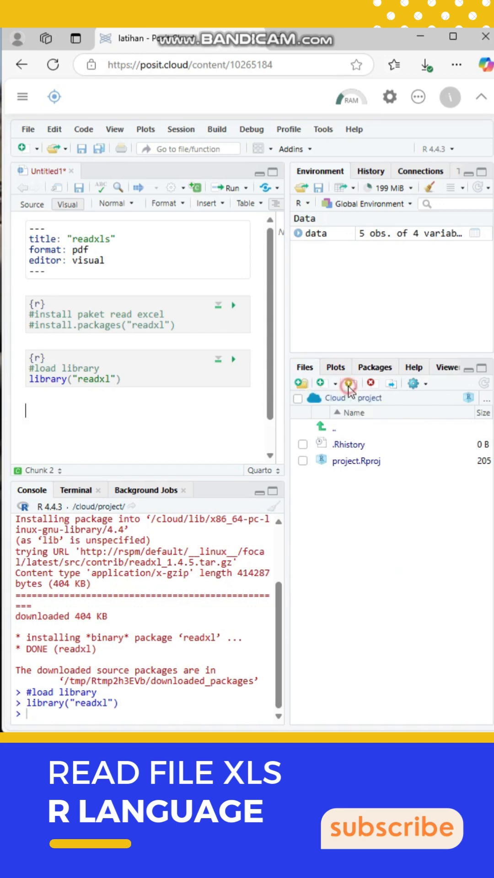
pyautogui.click(349, 383)
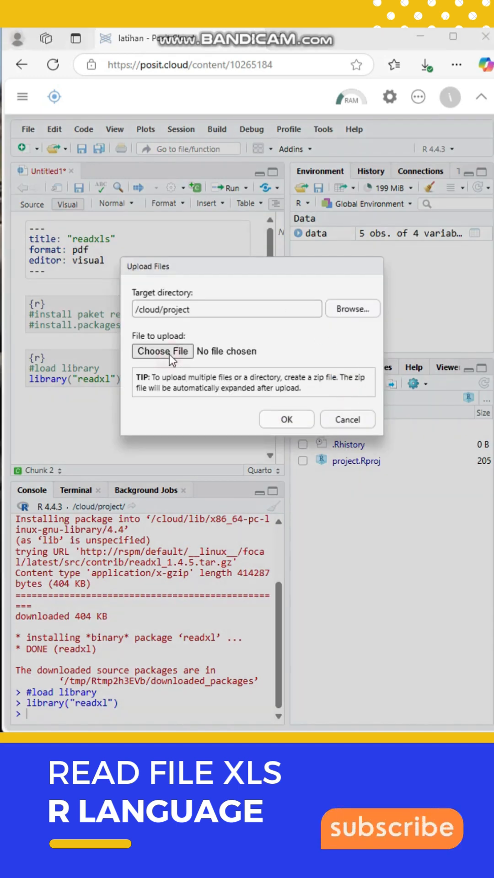
pyautogui.click(163, 351)
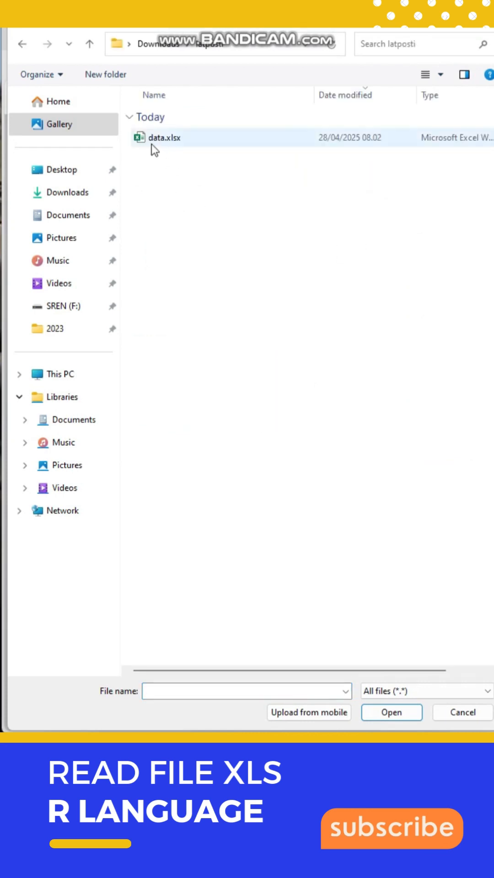
pyautogui.click(163, 138)
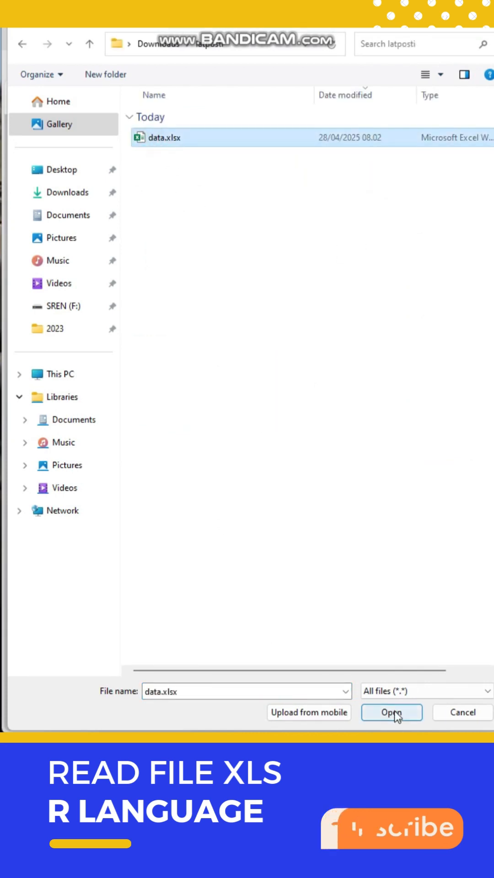
pyautogui.click(424, 74)
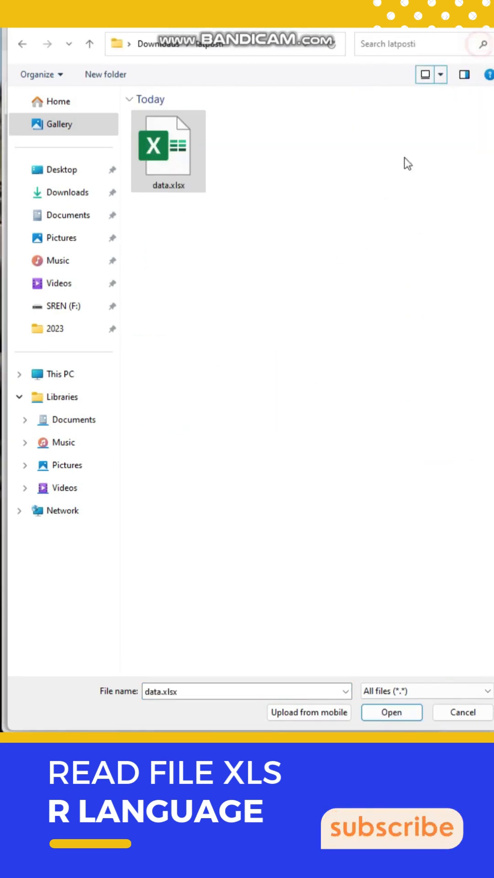
pyautogui.click(390, 712)
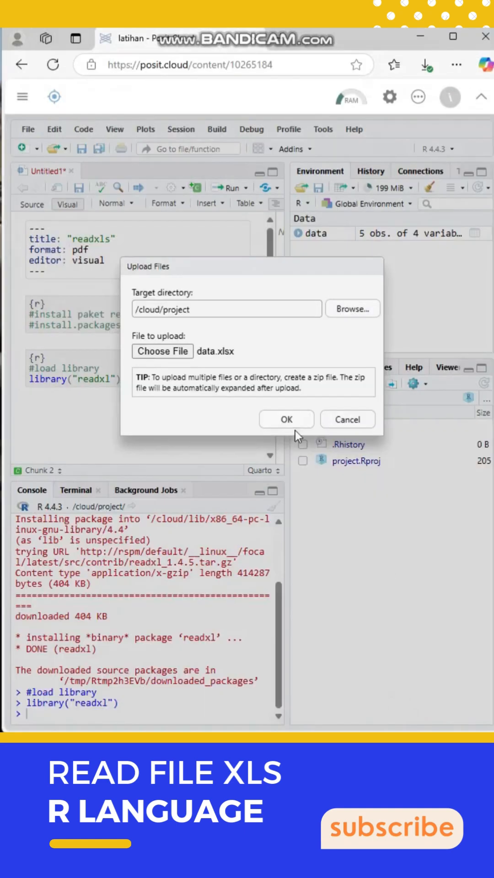
pyautogui.click(286, 419)
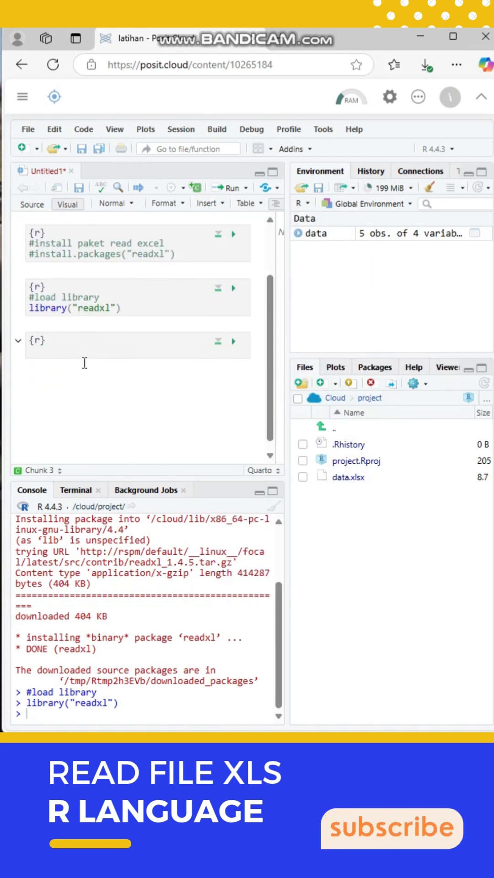
# Write data = readxl::read_excel("data.xlsx") in Chunk 3 and start a '#tampil' comment
pyautogui.write('data')
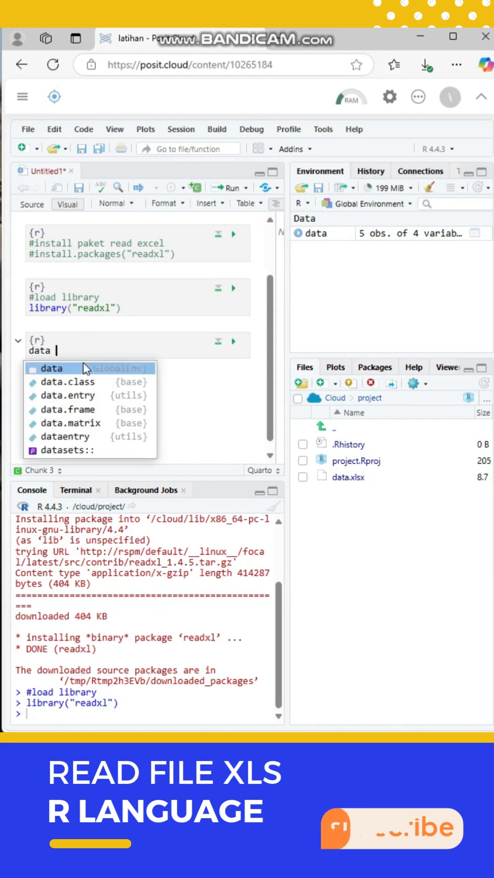
pyautogui.write('=')
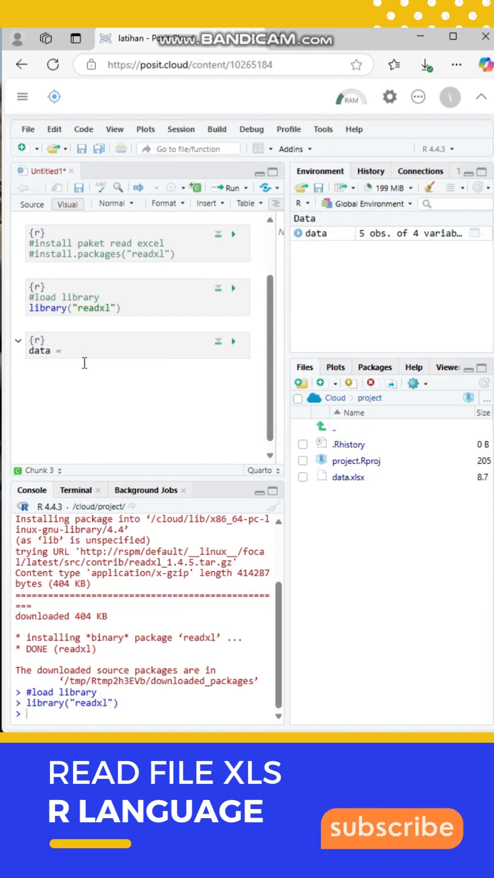
pyautogui.write('readxl::re')
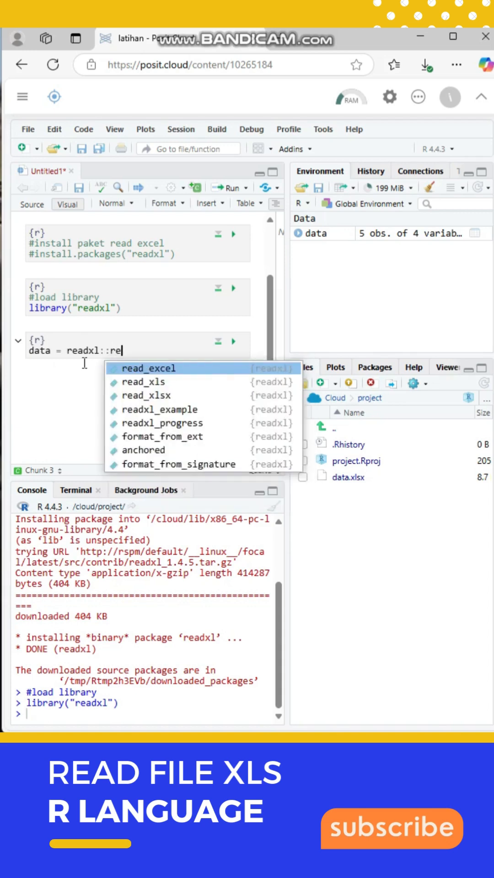
pyautogui.click(148, 368)
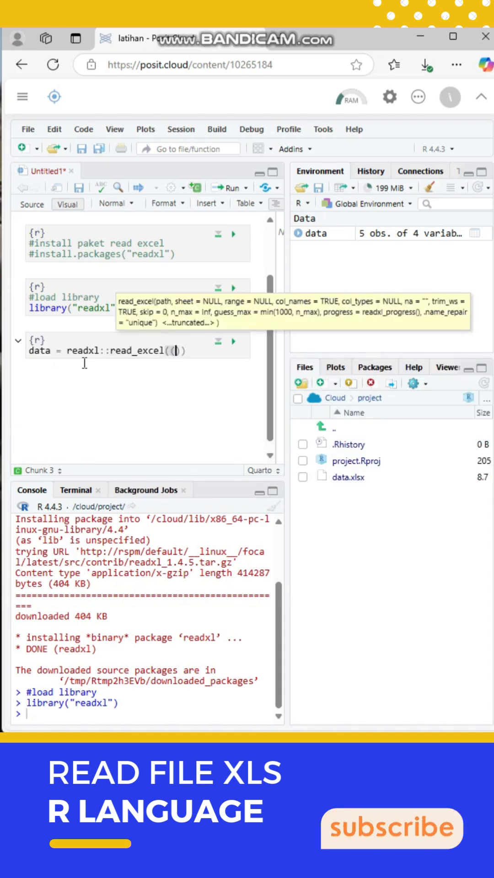
pyautogui.write('"')
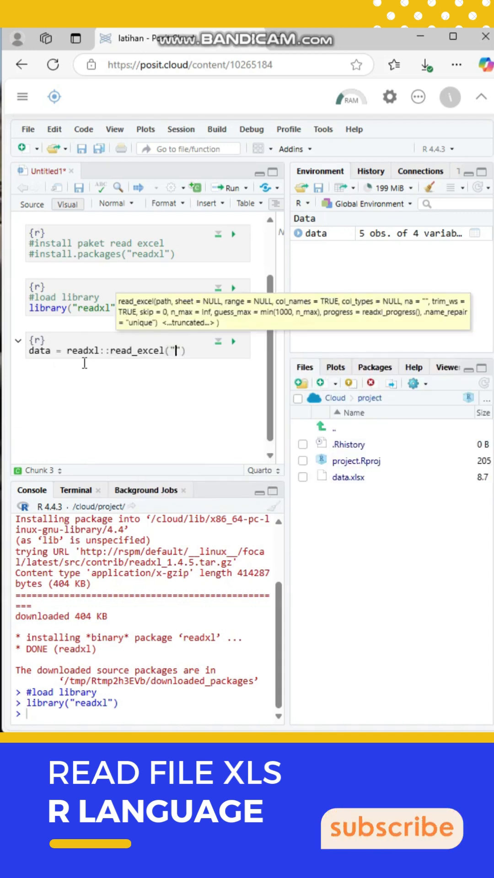
pyautogui.write('data.xl')
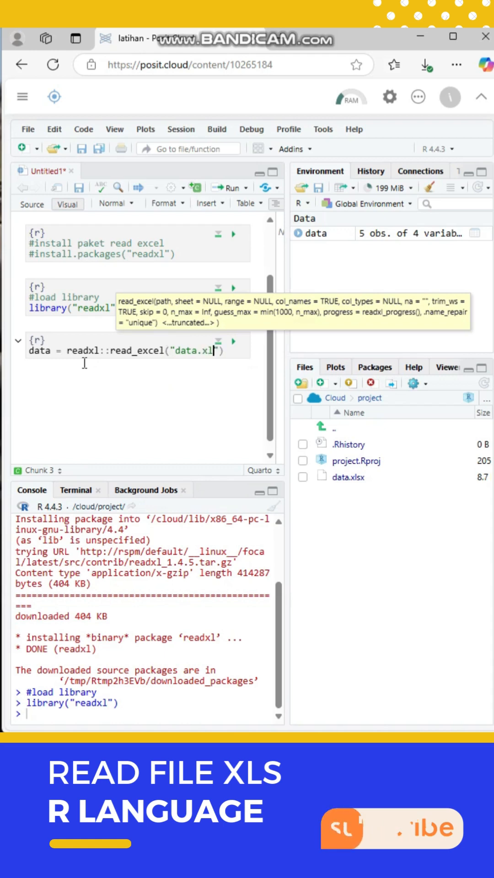
pyautogui.write('sx')
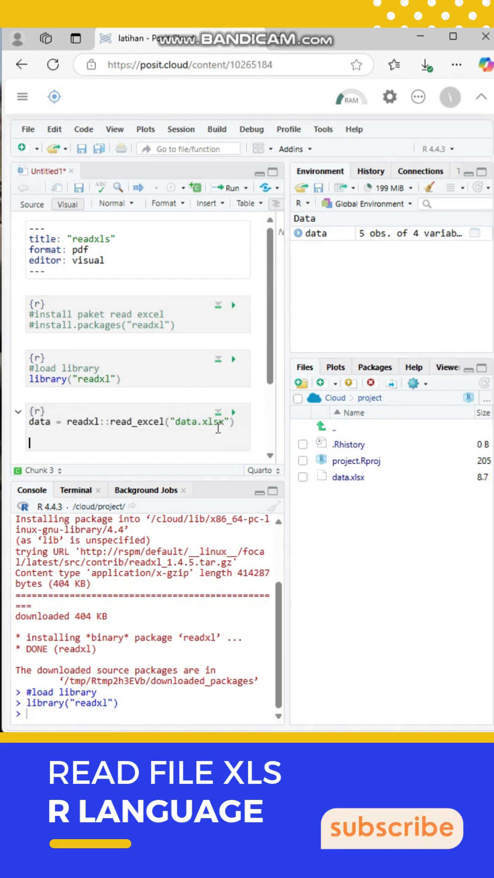
pyautogui.write('#tampil')
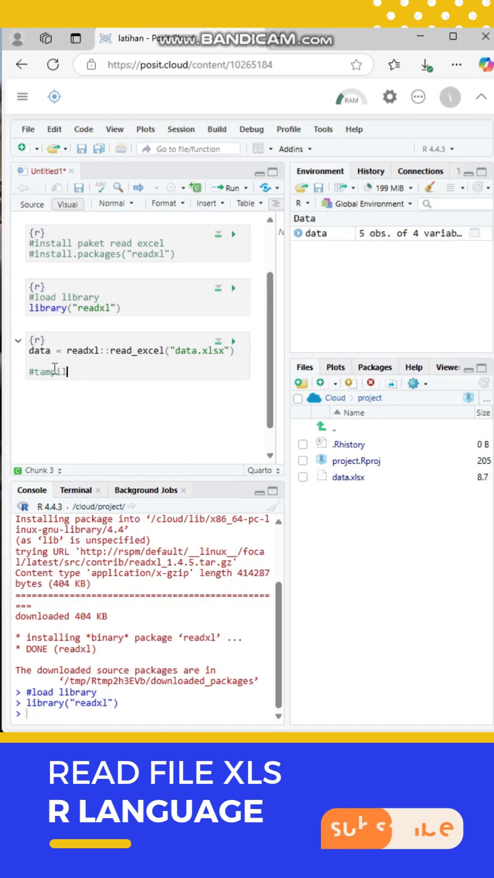